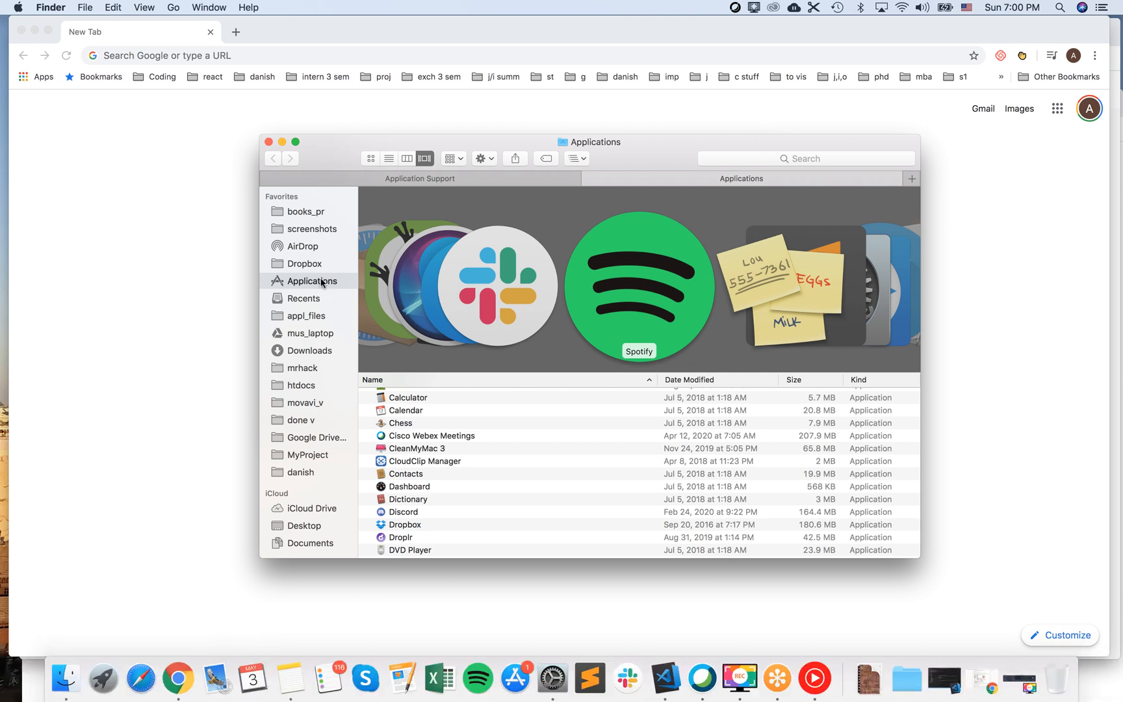
mouse_move(444, 461)
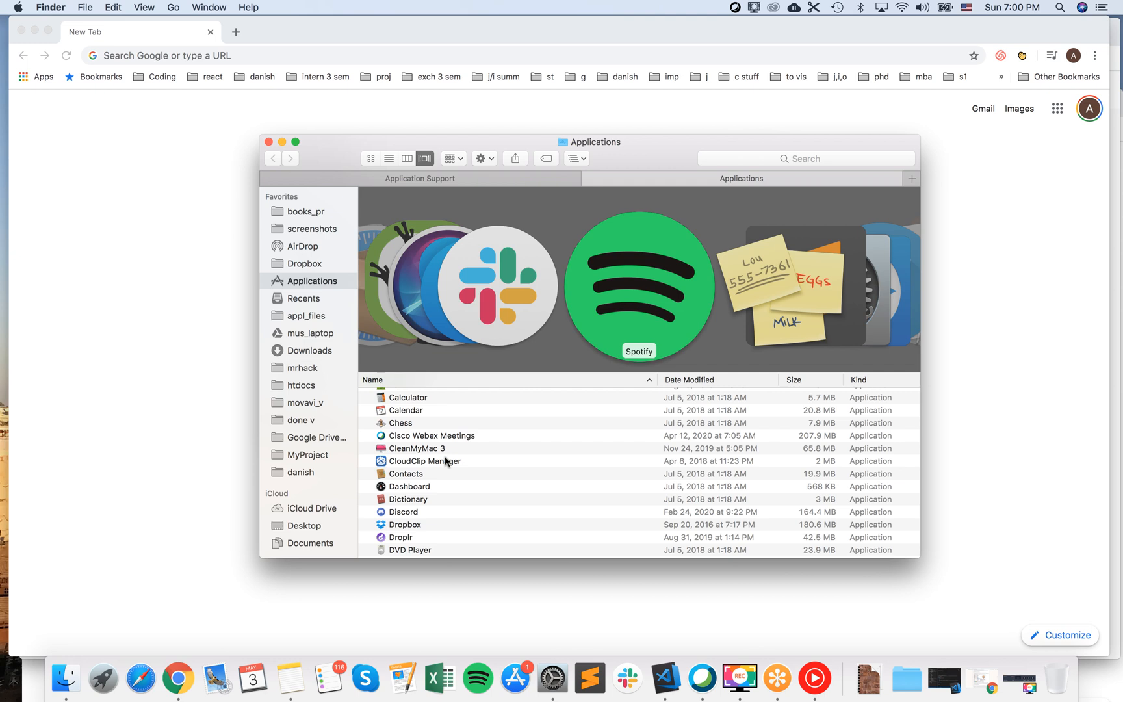
Right-click Cisco Webex Meetings in Applications, then return to Library and browse the Go menu.
click(431, 435)
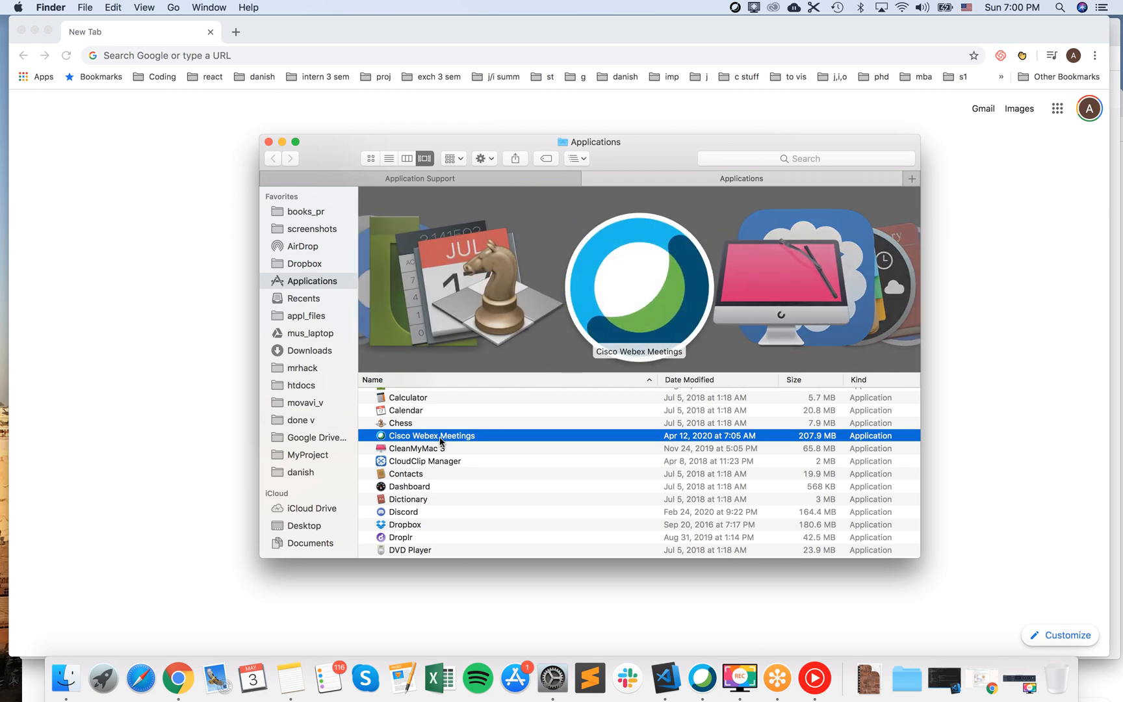
right_click(433, 436)
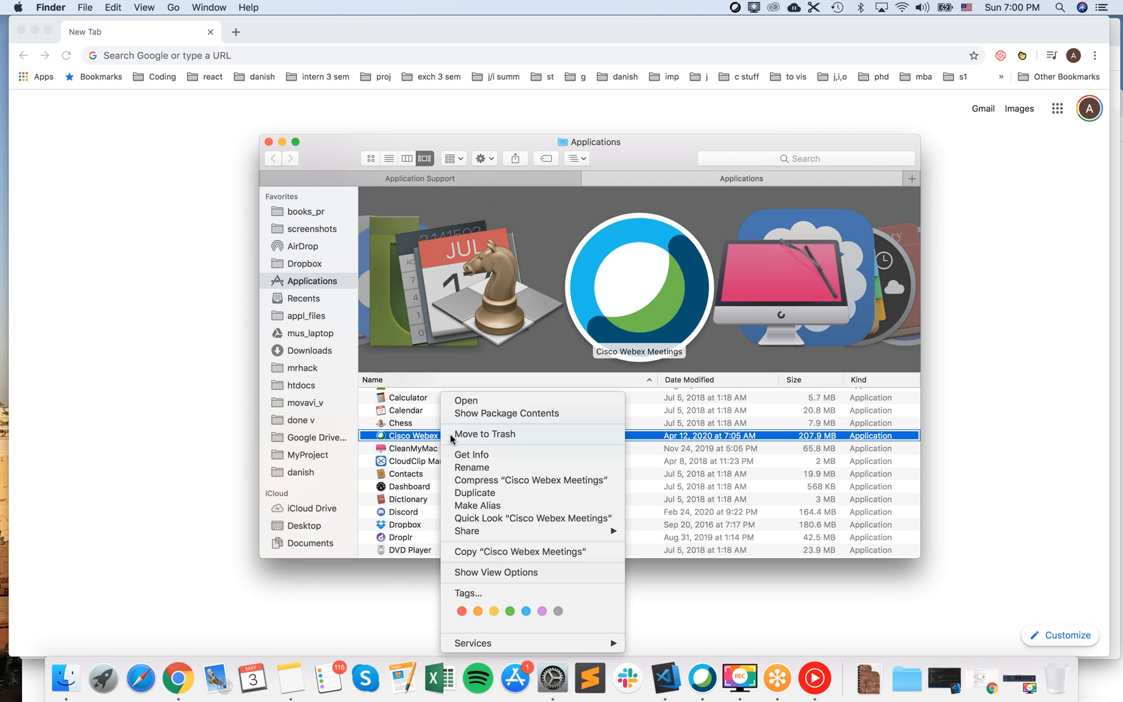
mouse_move(418, 456)
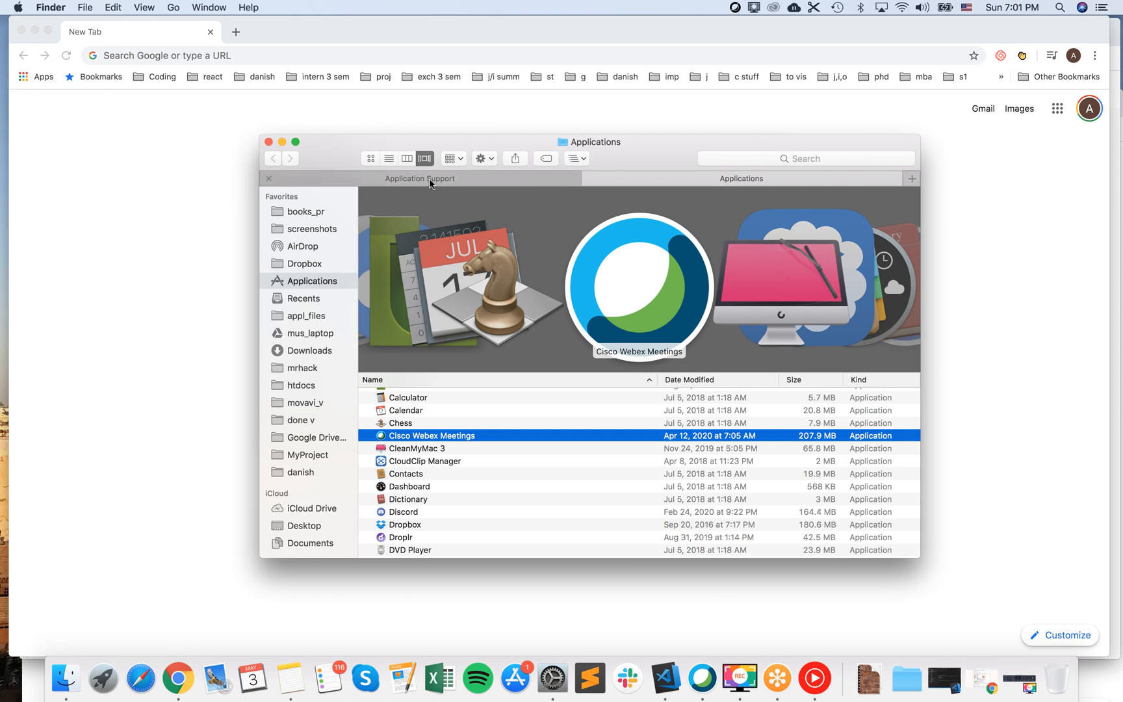
click(419, 178)
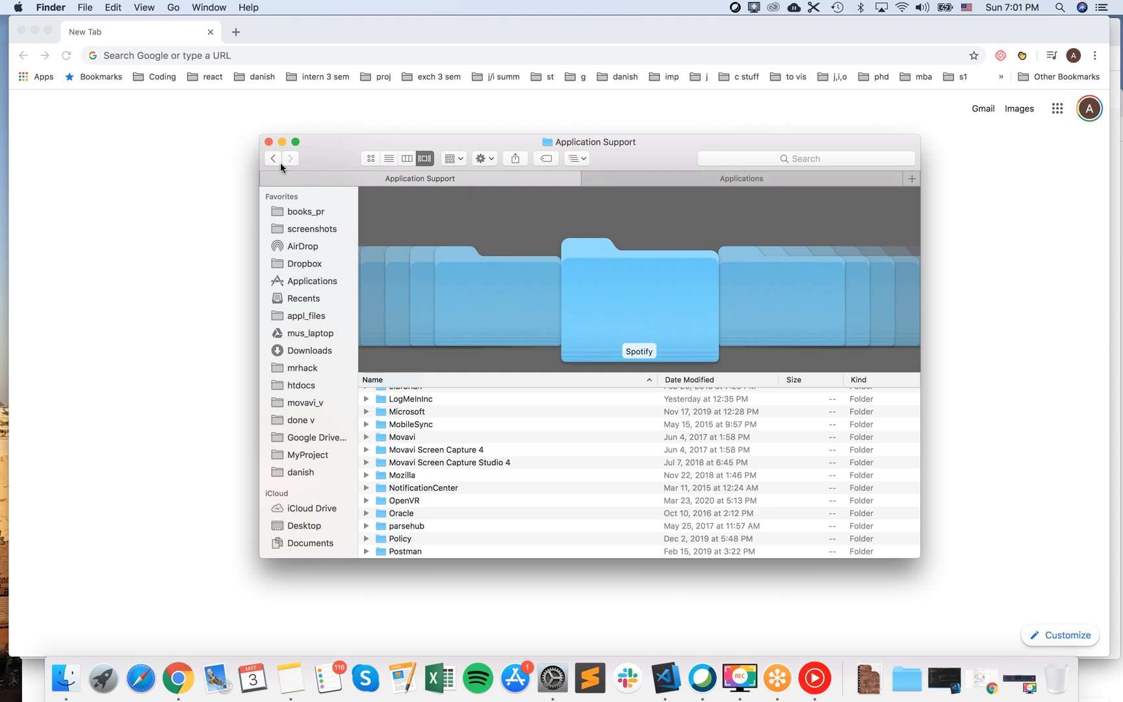
click(273, 159)
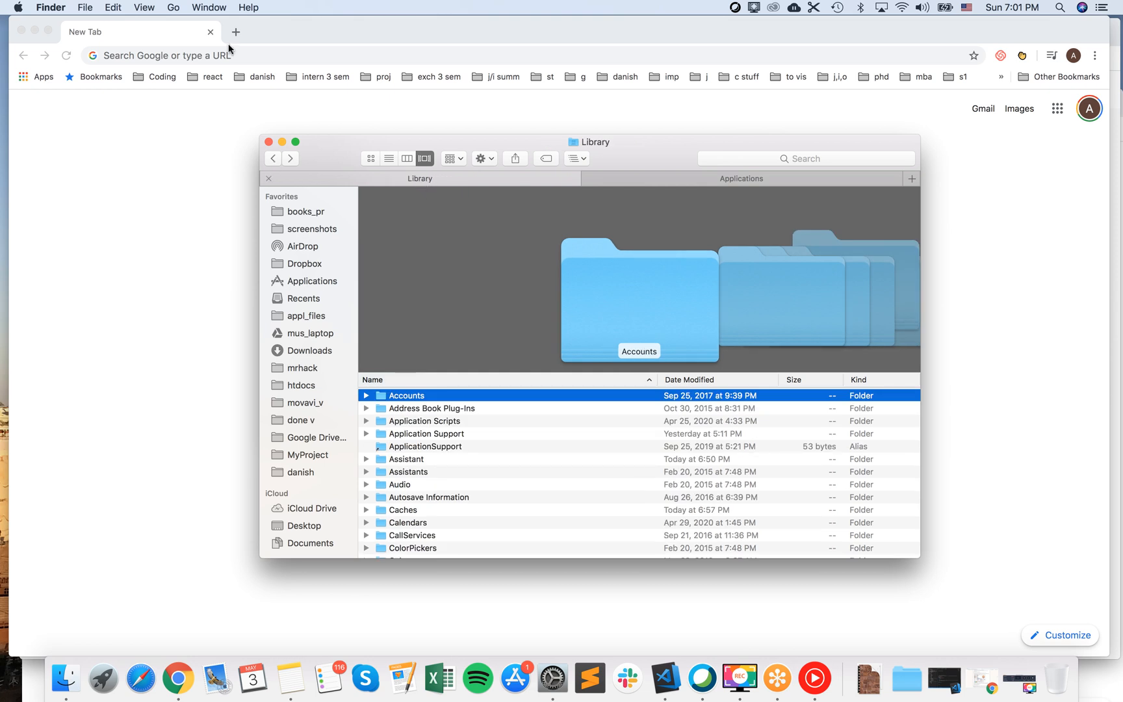
mouse_move(172, 10)
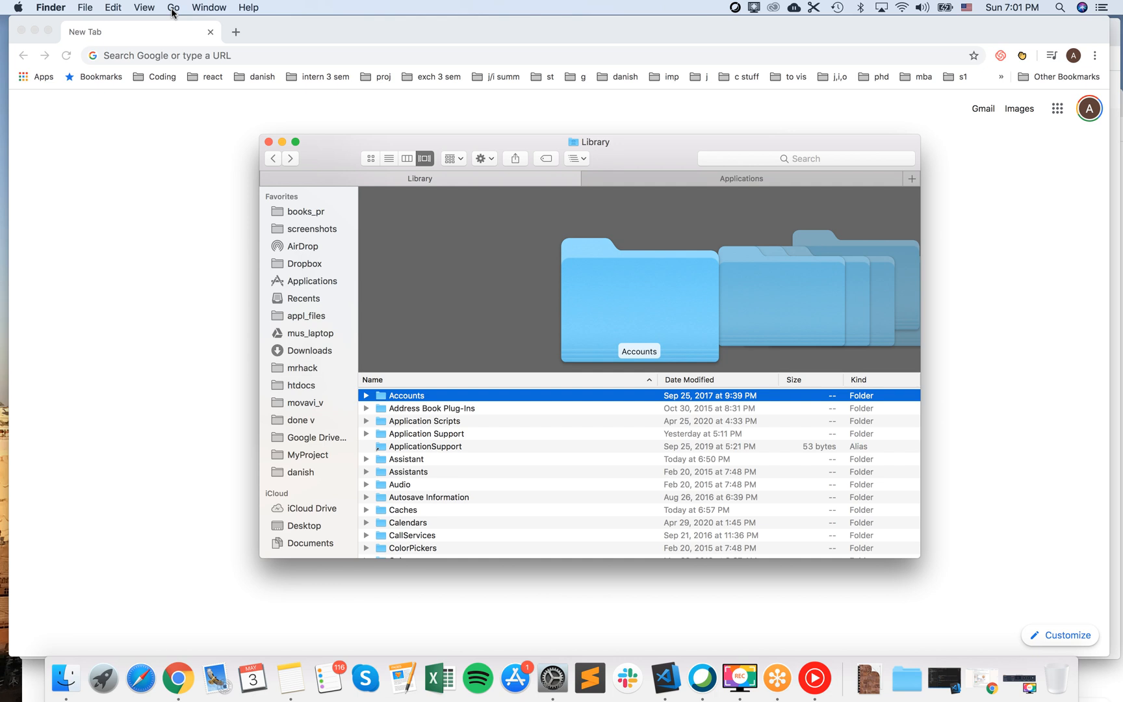
click(174, 8)
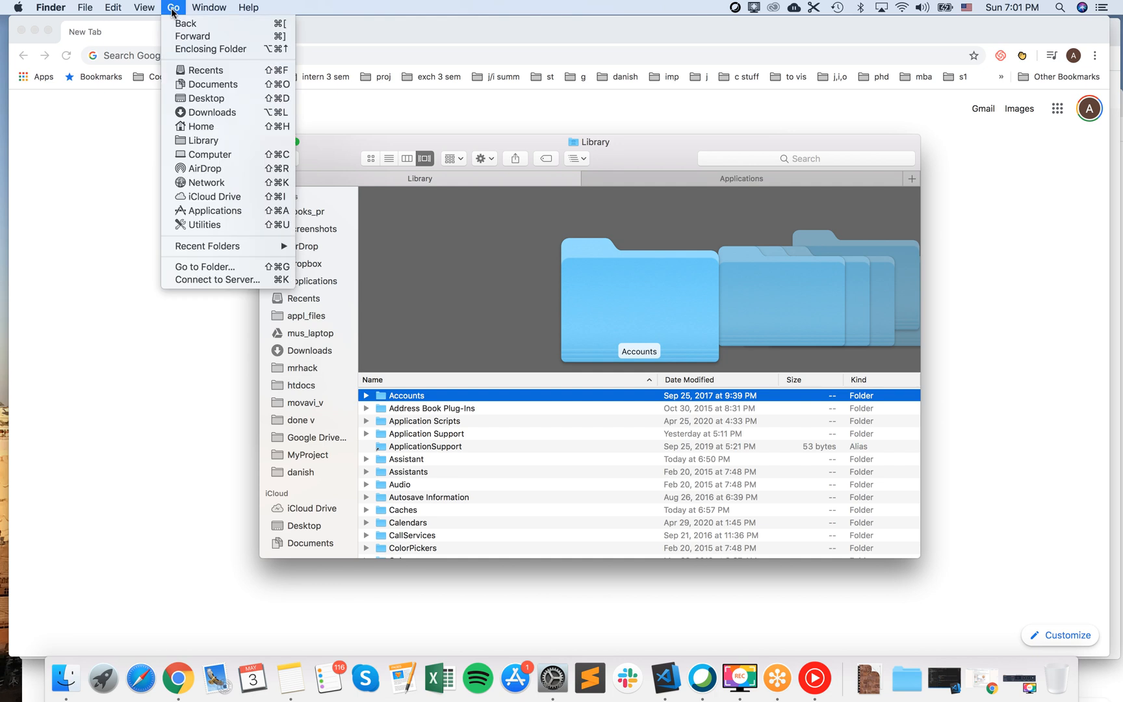
mouse_move(202, 140)
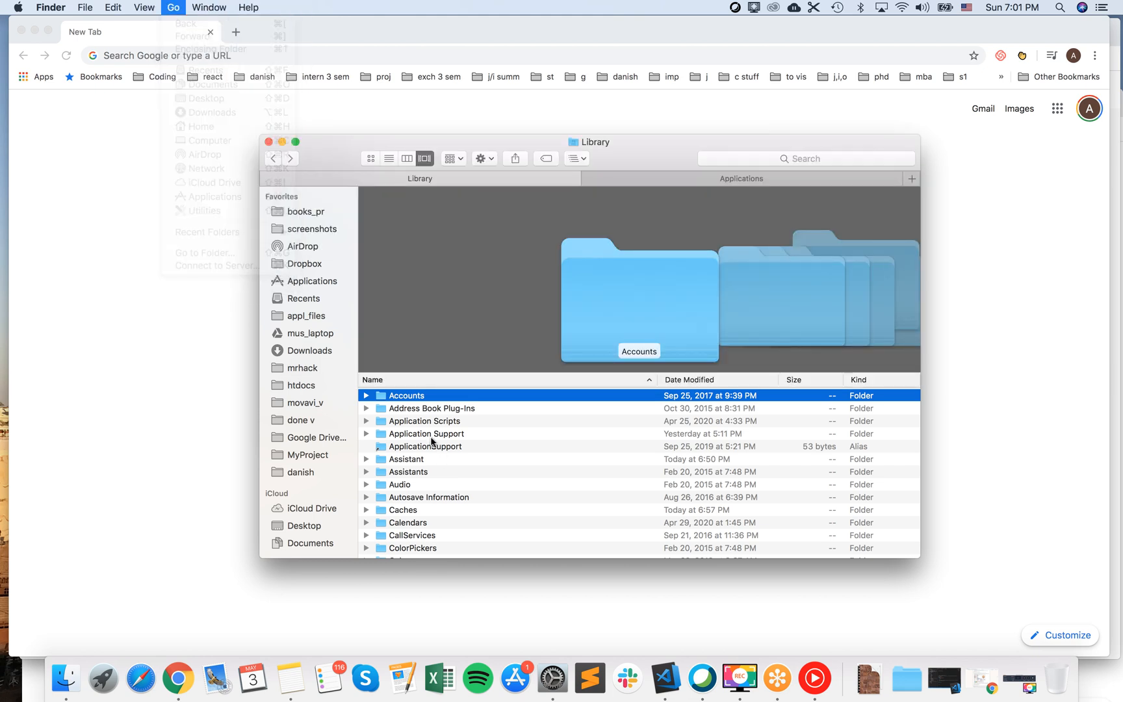
Drill into Application Support, then Cisco, and bring up actions for WebEx Meetings.
click(426, 433)
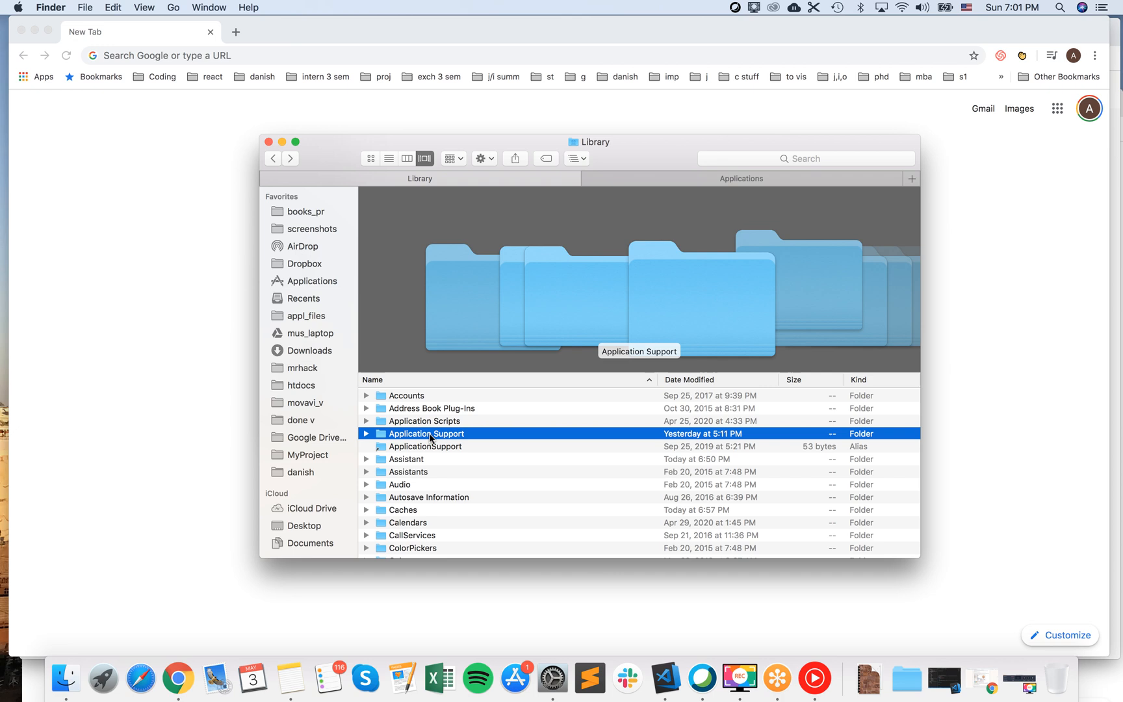
double_click(427, 433)
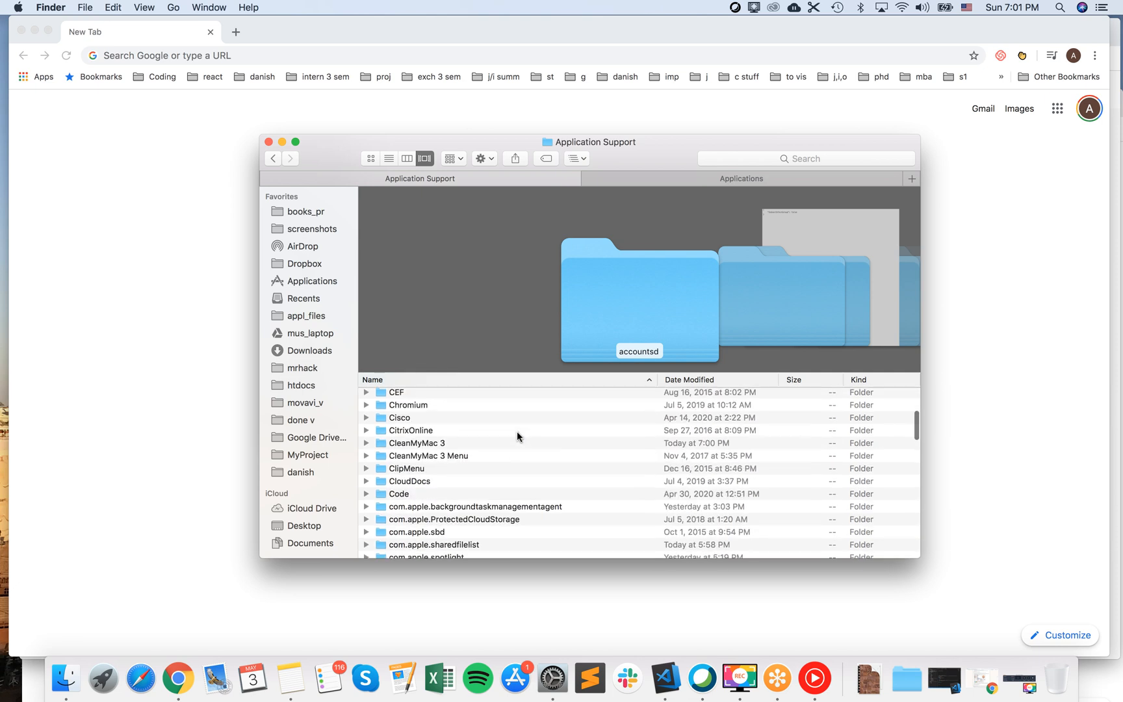
click(400, 443)
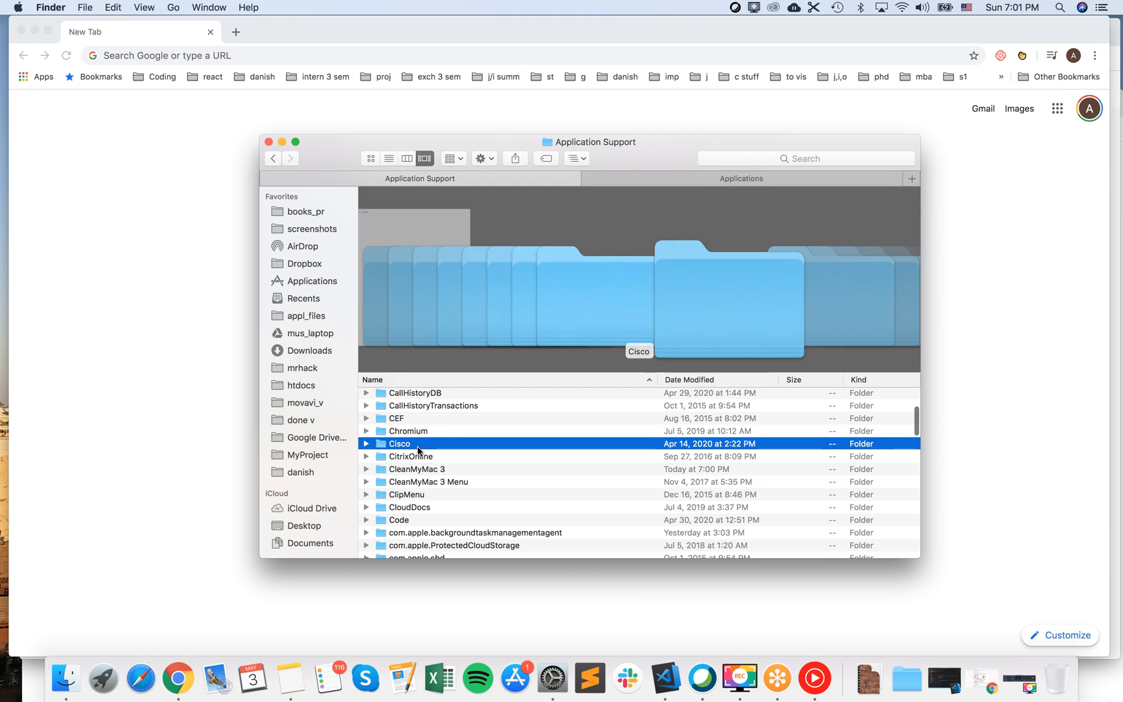
double_click(400, 443)
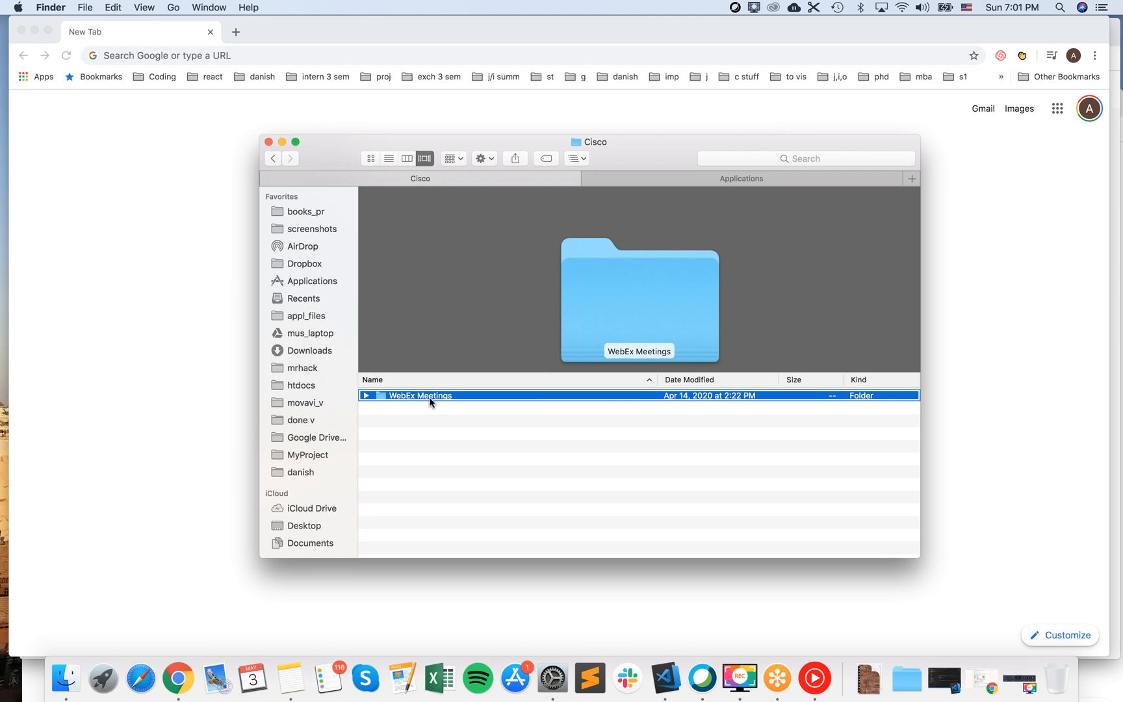
right_click(421, 396)
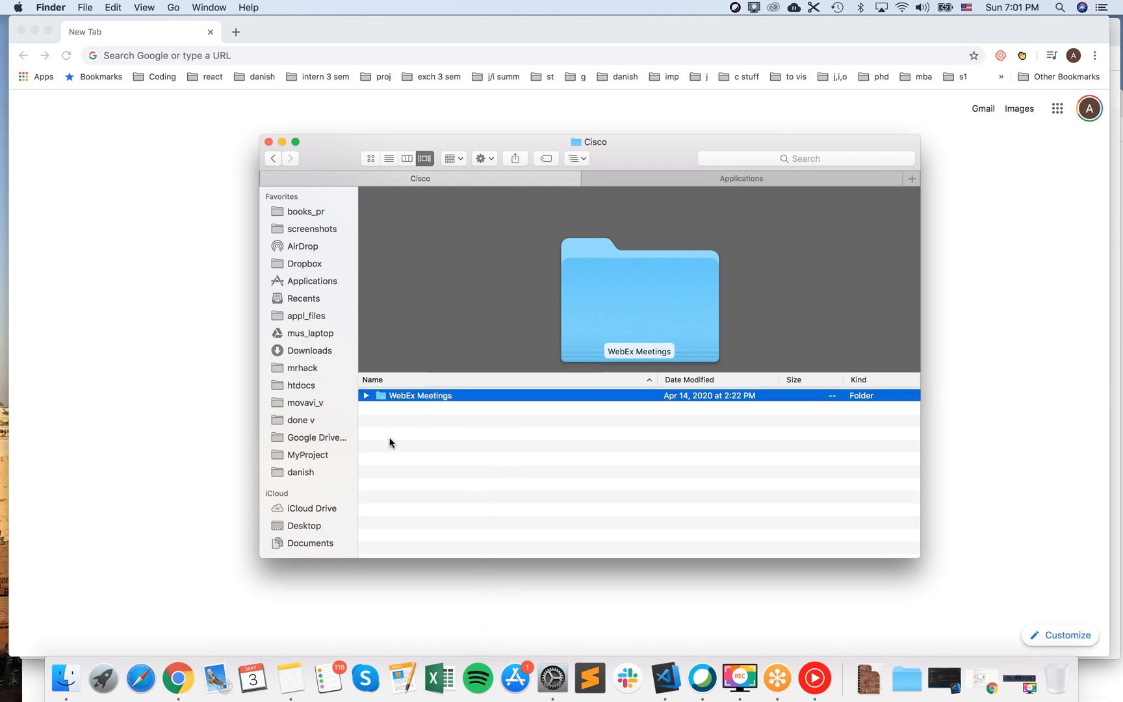
mouse_move(714, 495)
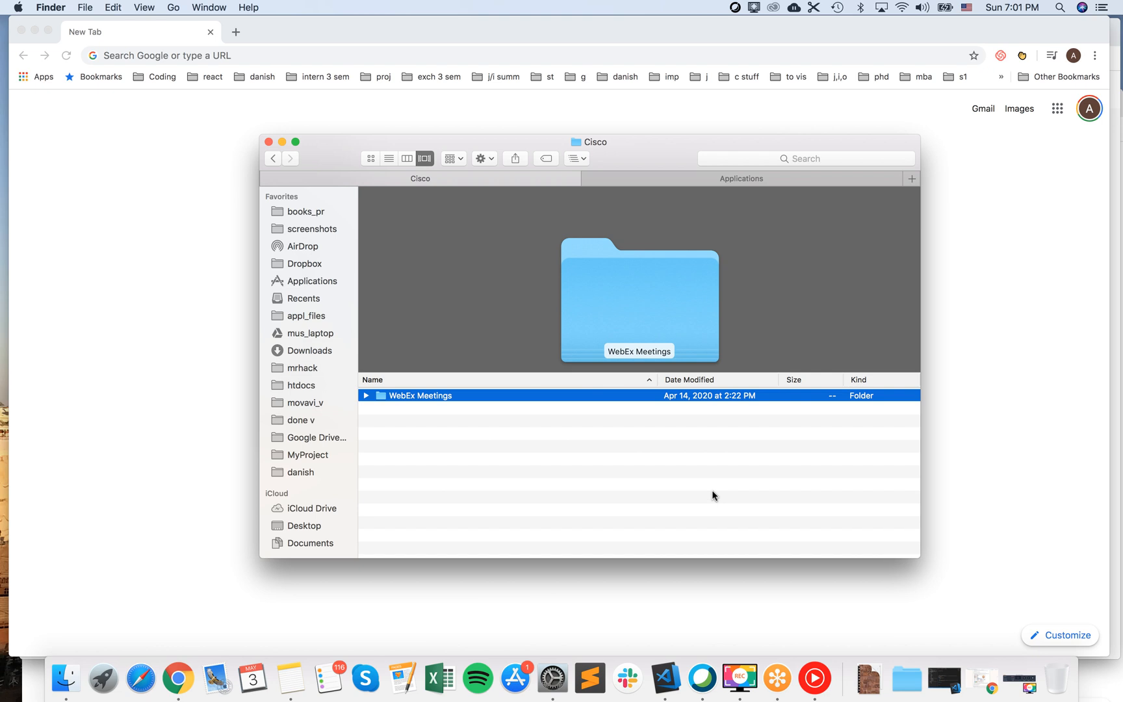
mouse_move(717, 506)
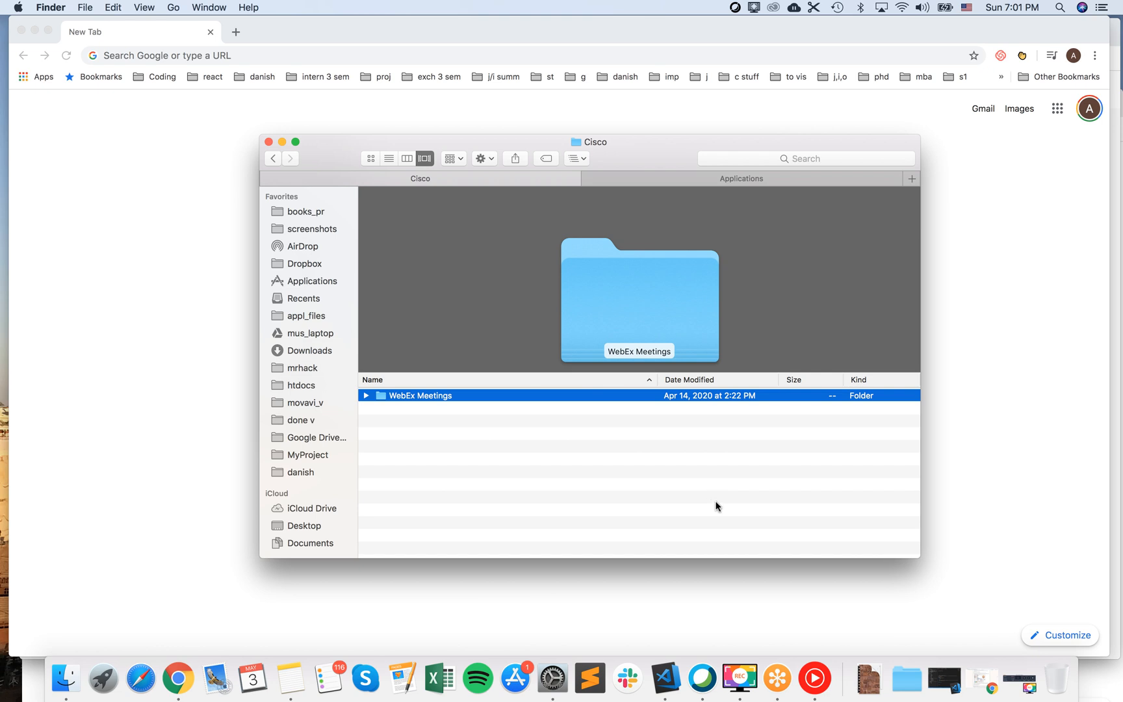
mouse_move(871, 589)
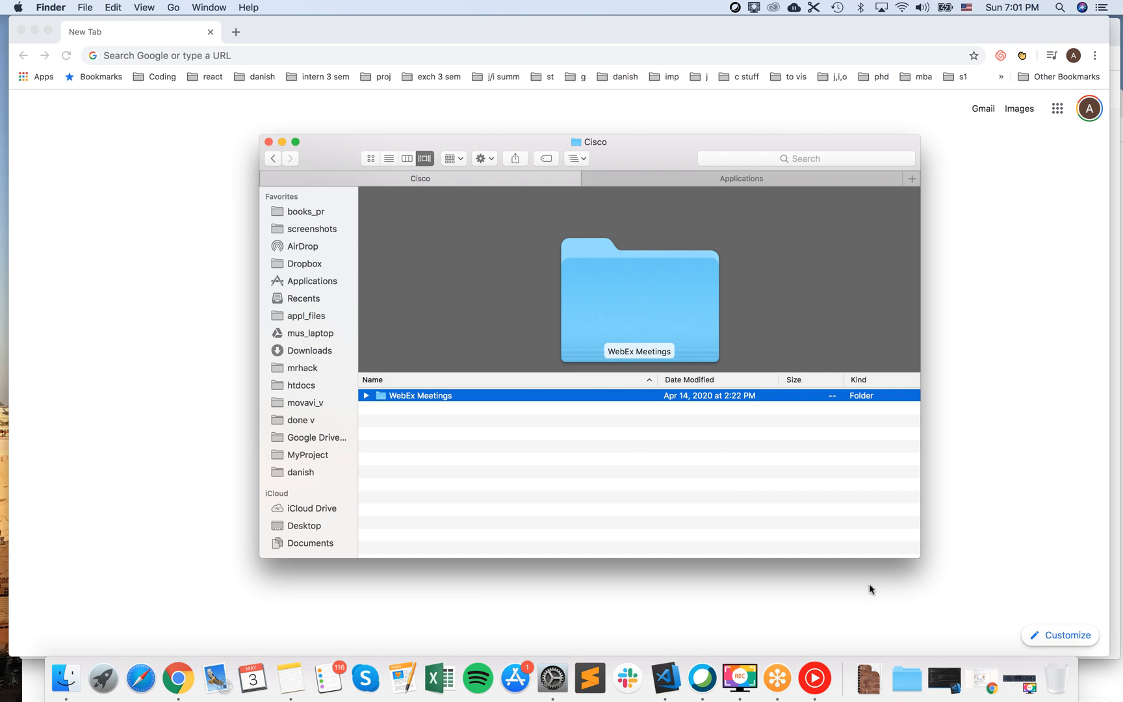
mouse_move(830, 533)
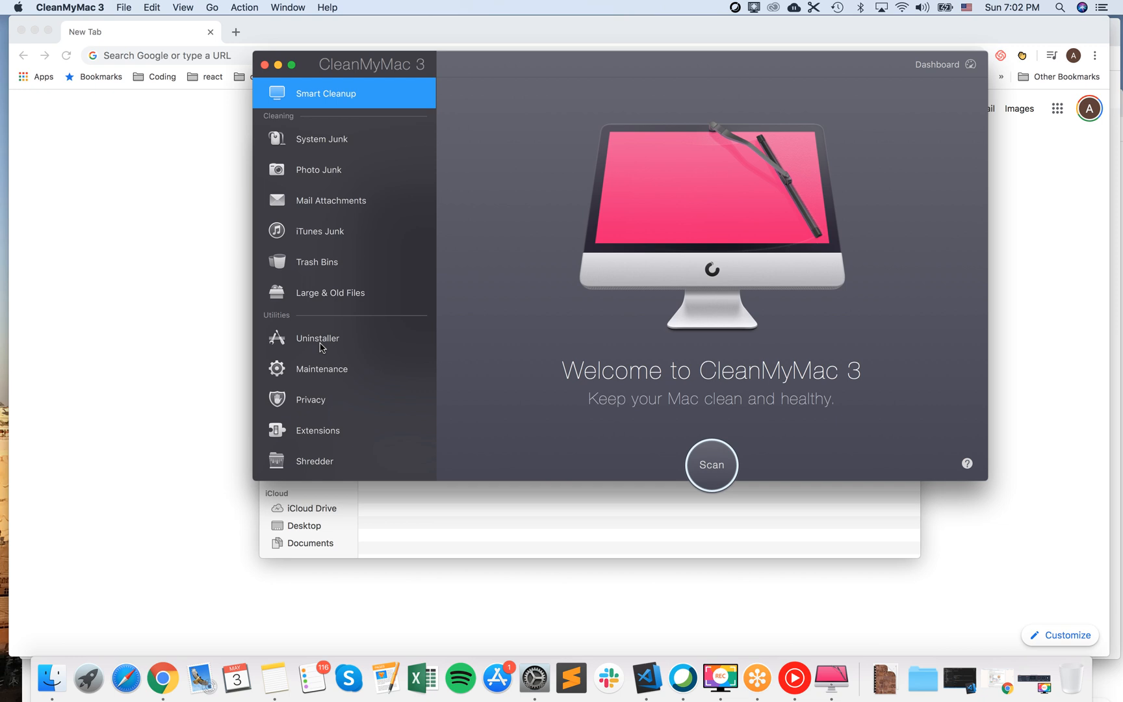
Search the Uninstaller for 'cis' and select Cisco Webex Meetings (207.8 MB) to list its files.
click(317, 338)
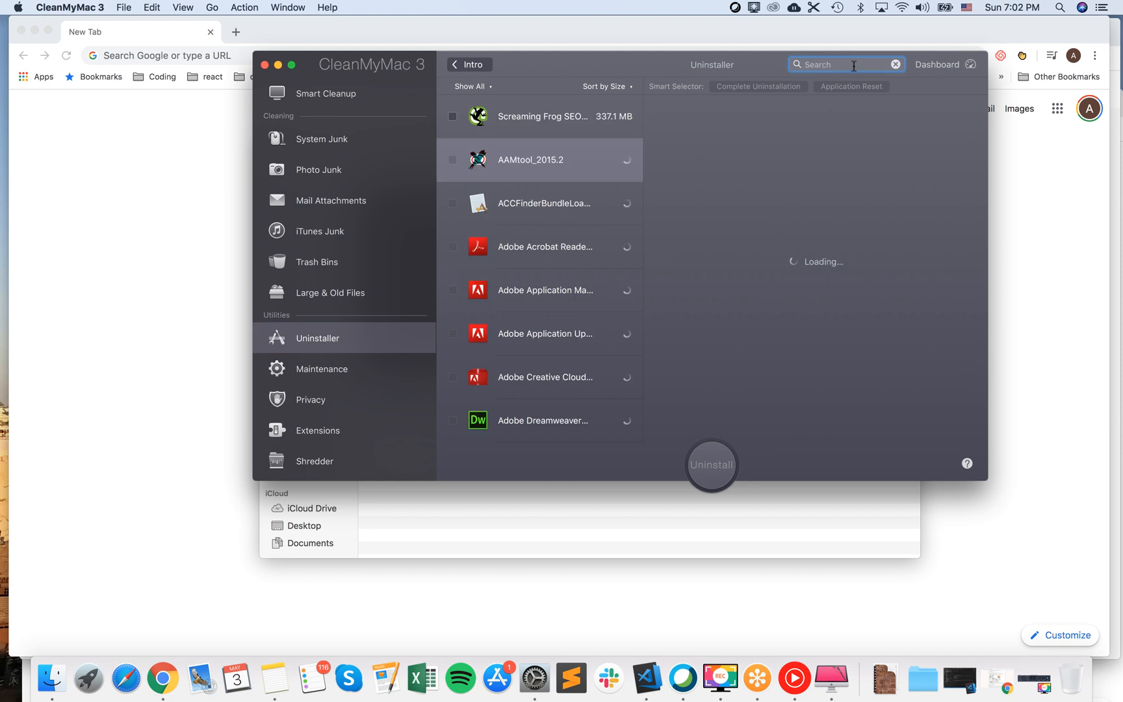
text(cis)
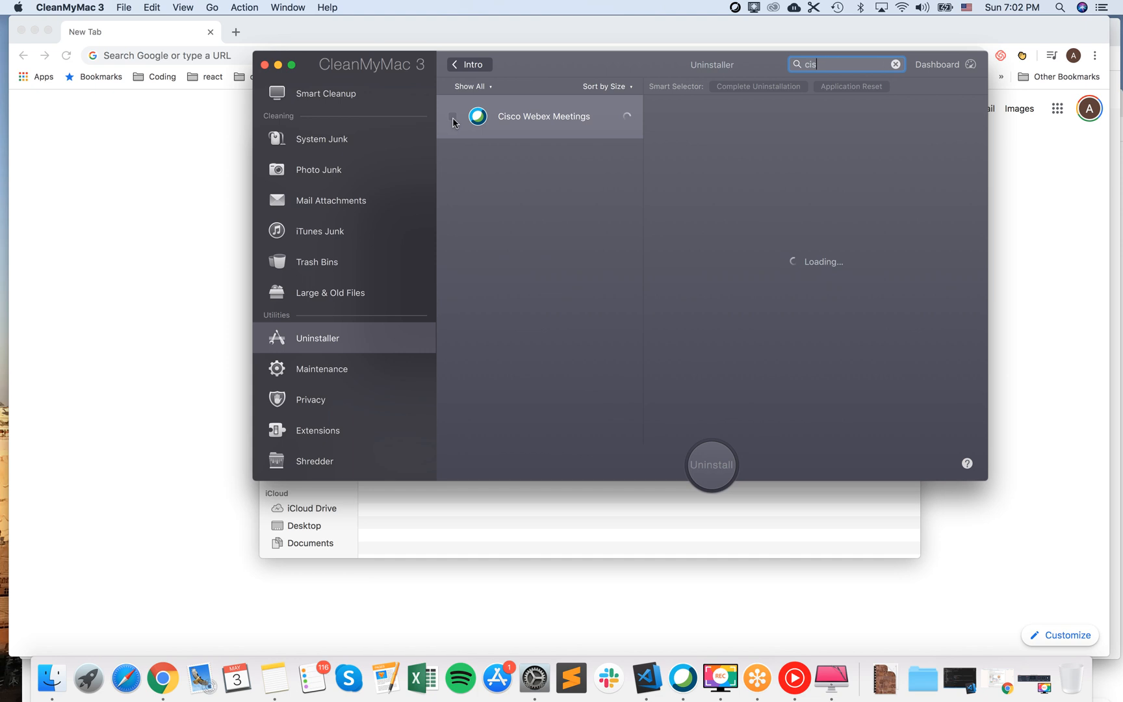
click(539, 117)
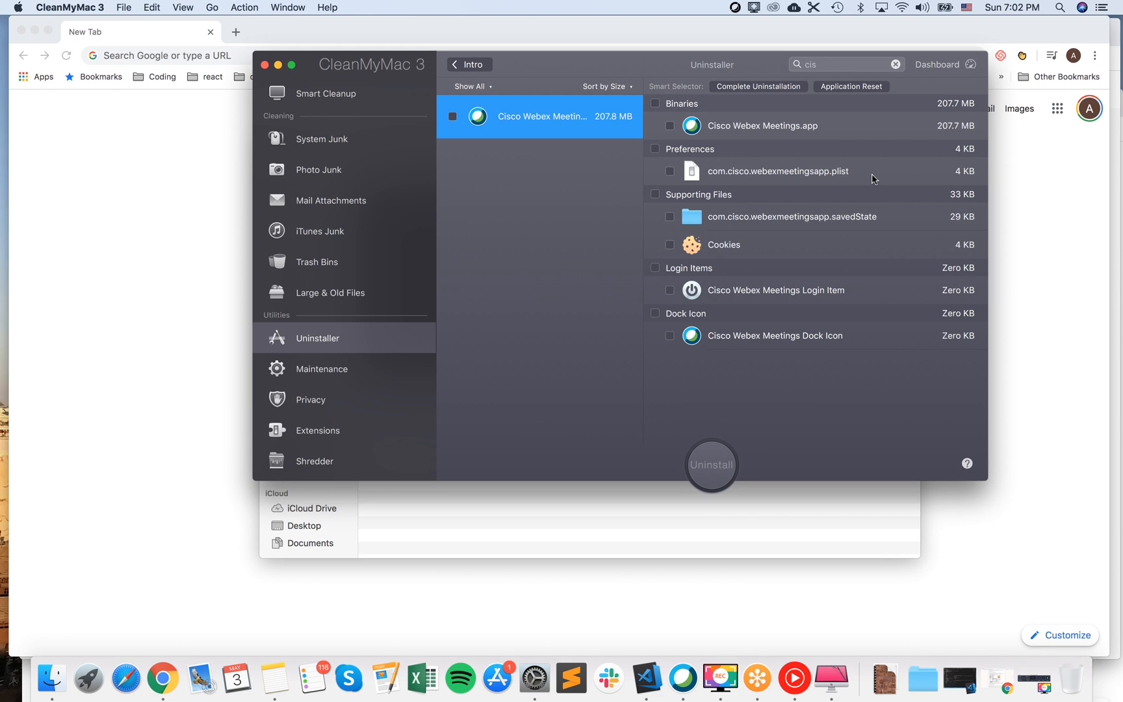
mouse_move(806, 304)
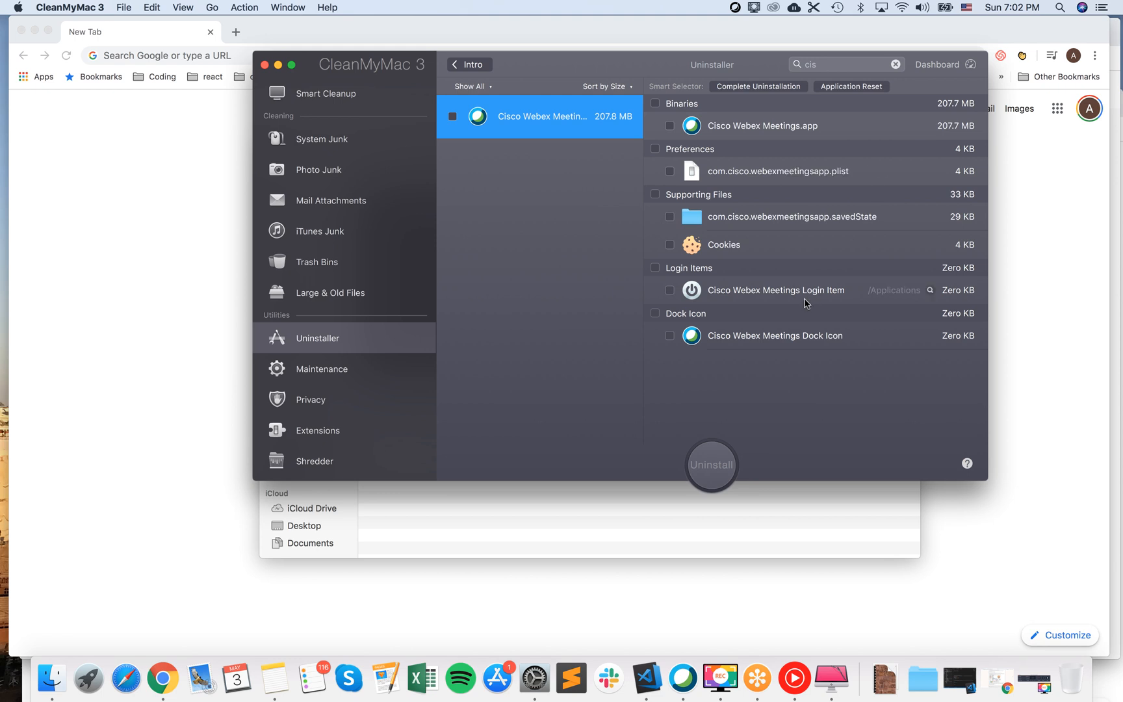
mouse_move(805, 296)
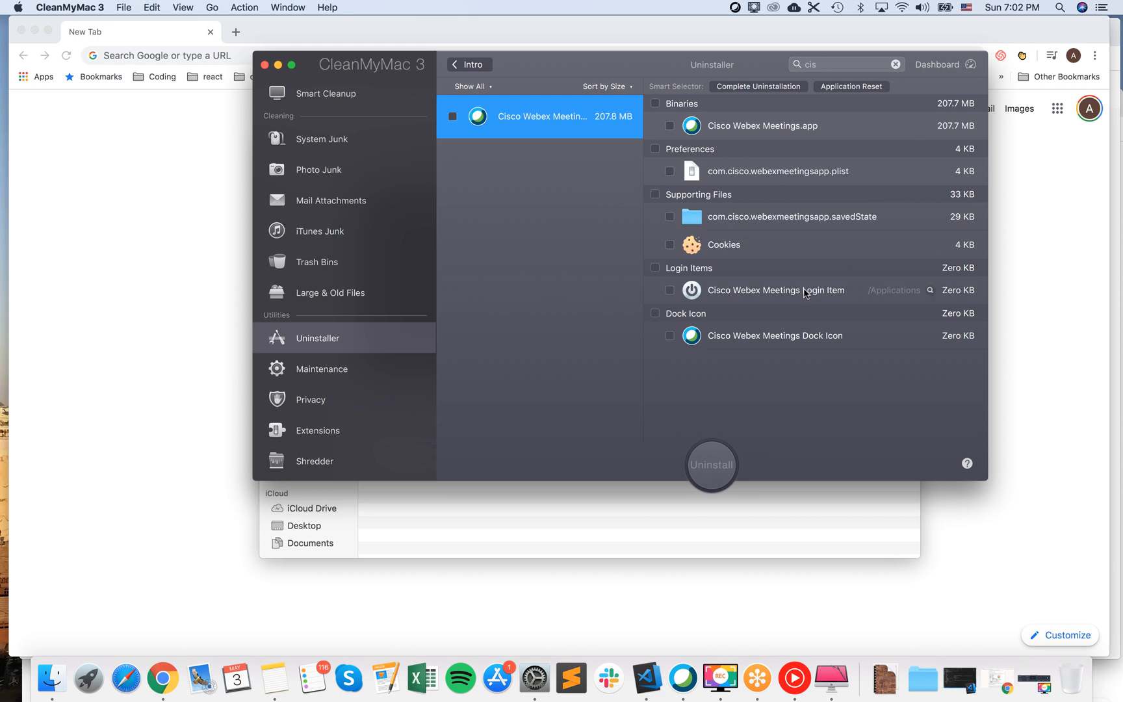
mouse_move(801, 301)
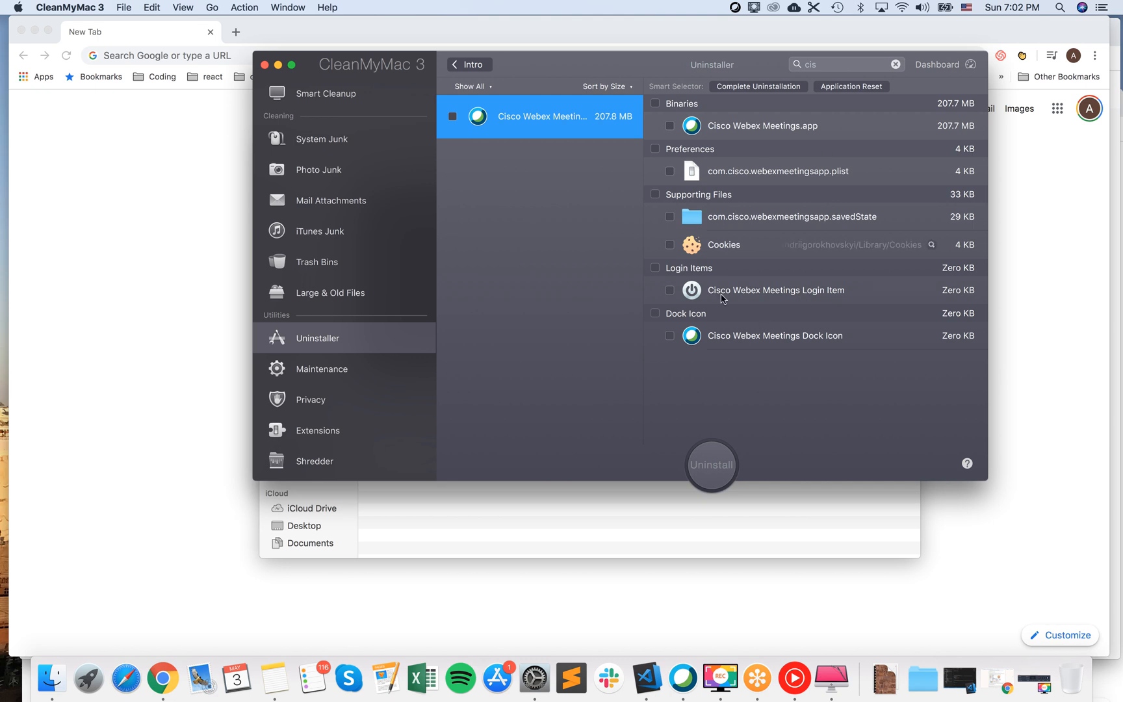
mouse_move(591, 478)
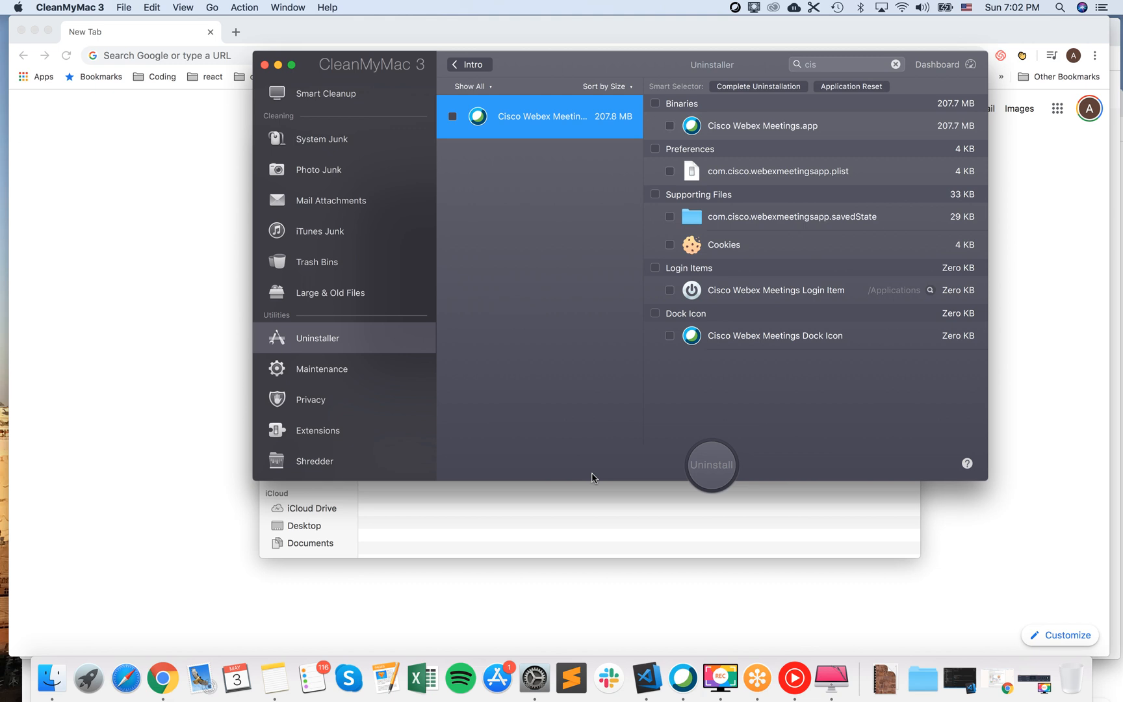